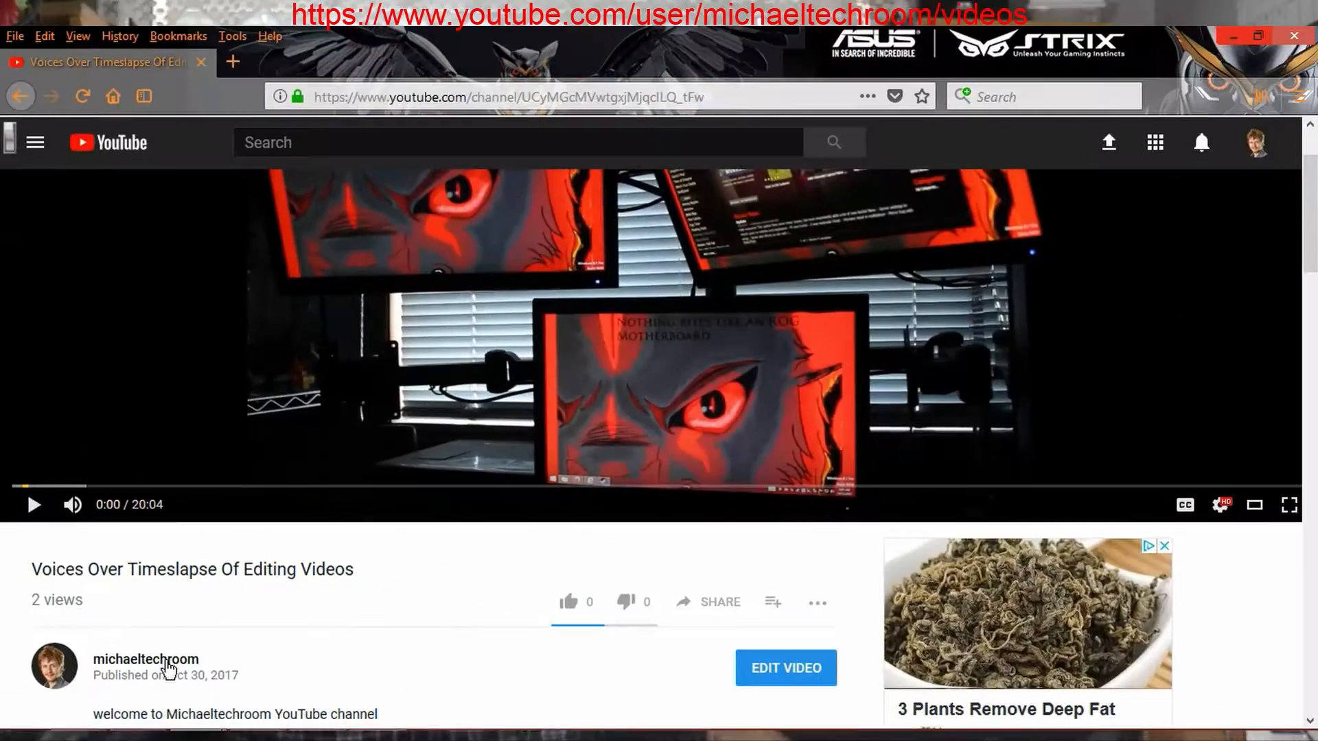
Go to the michaeltechroom channel page from the video's channel name.
left_click(145, 658)
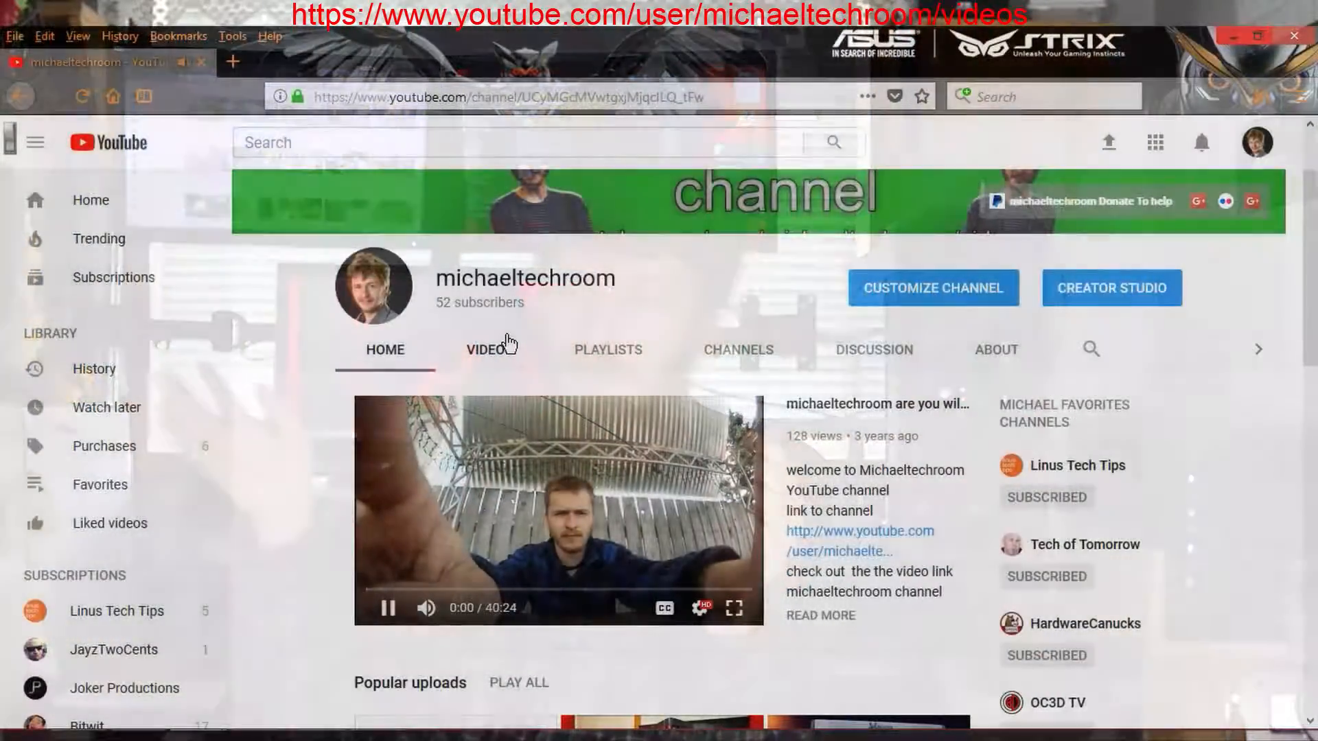
Show the channel's Videos list with its uploads as thumbnails, newest first.
left_click(489, 350)
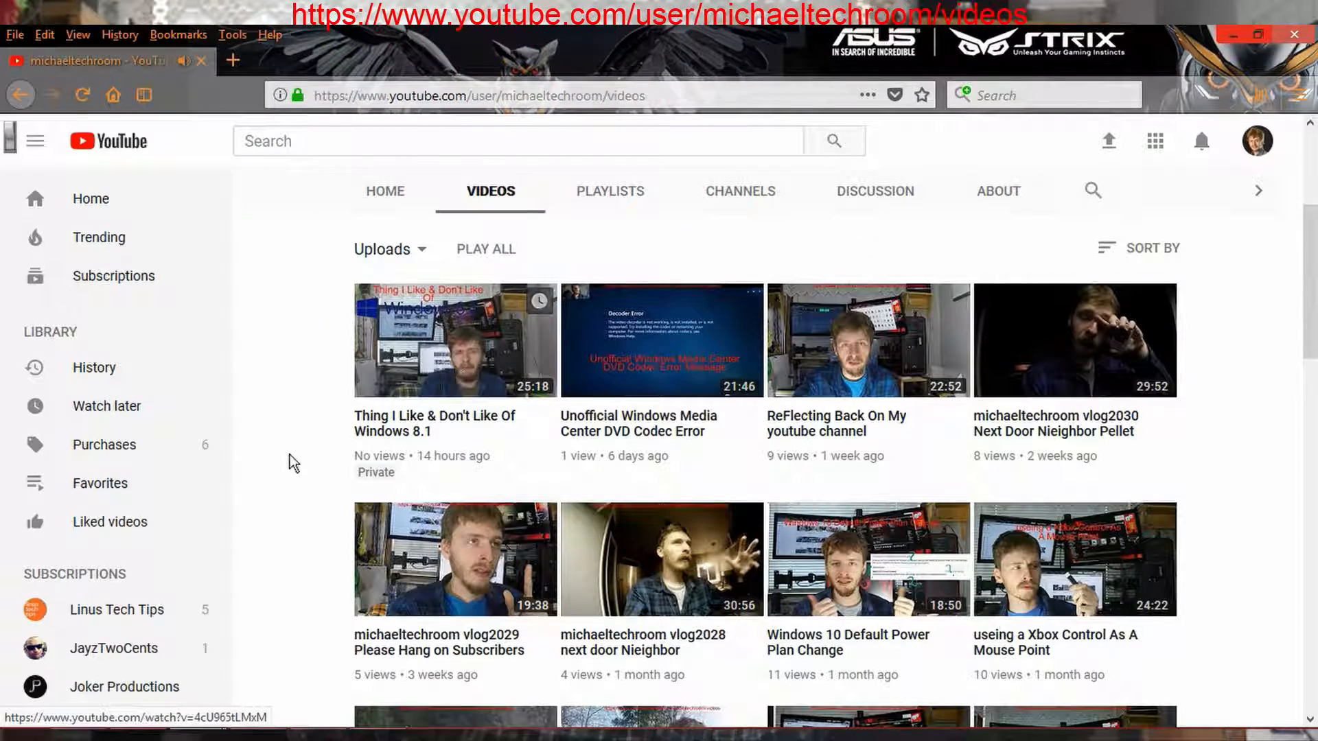